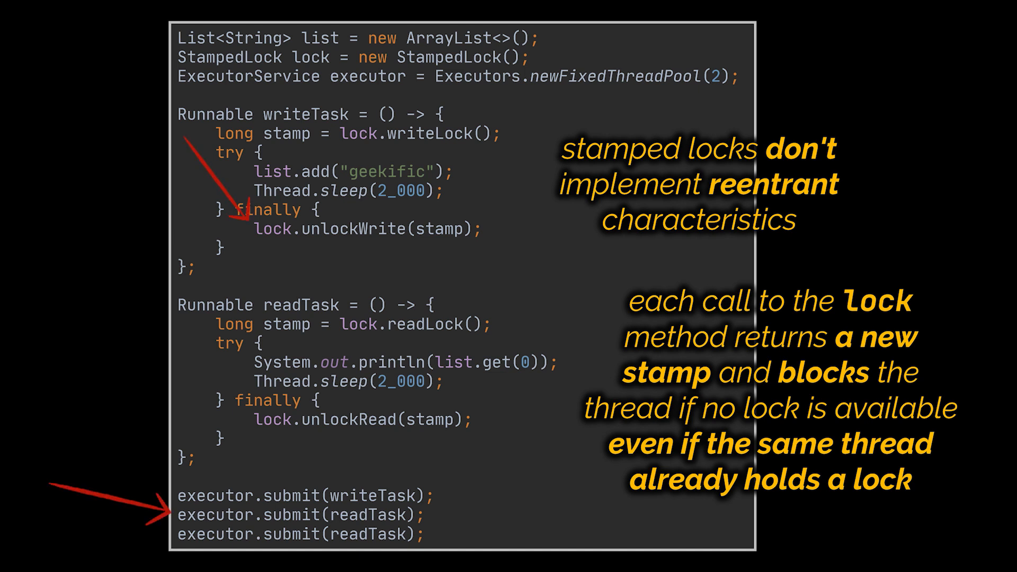
Advance the slide to reveal the non-reentrant StampedLock callout with arrows to unlockWrite and readTask.
key("Right")
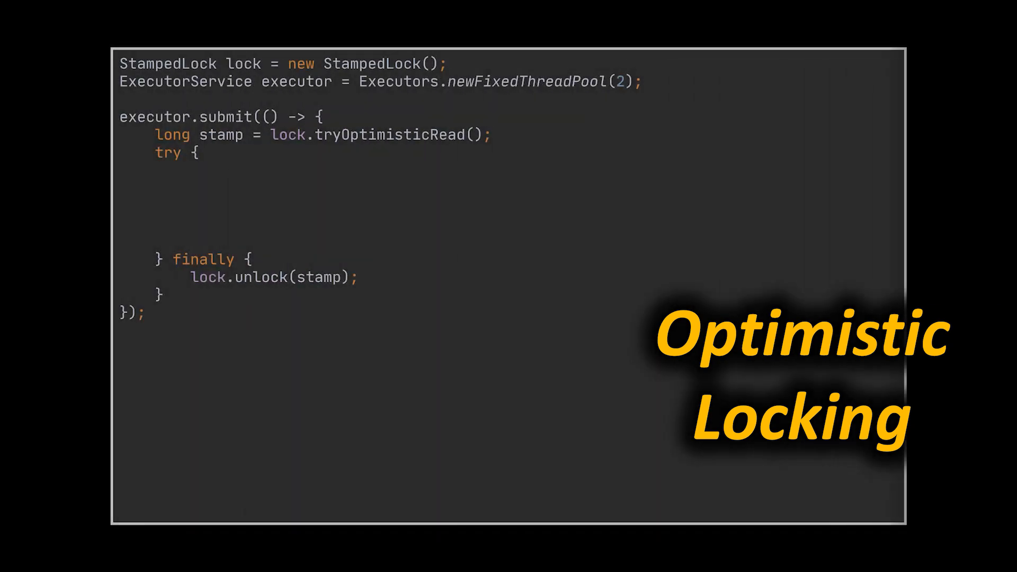